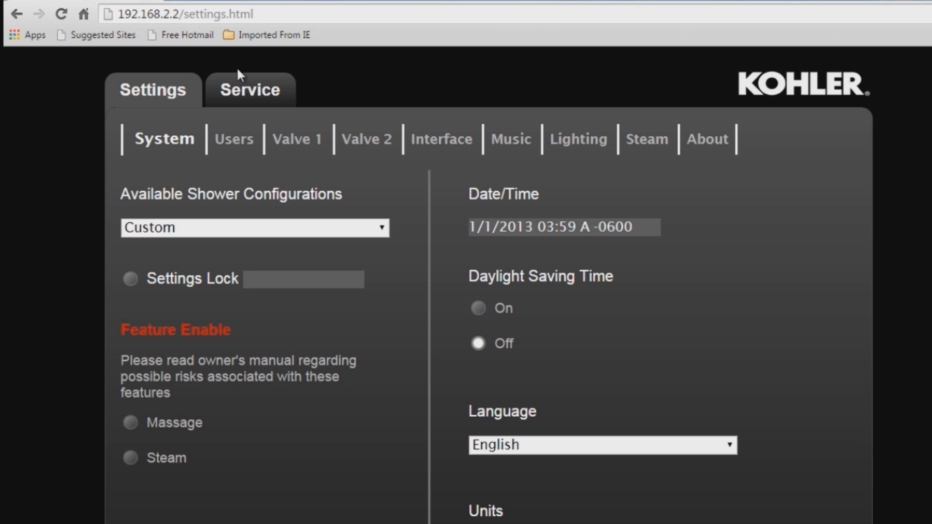
mouse_move(175, 132)
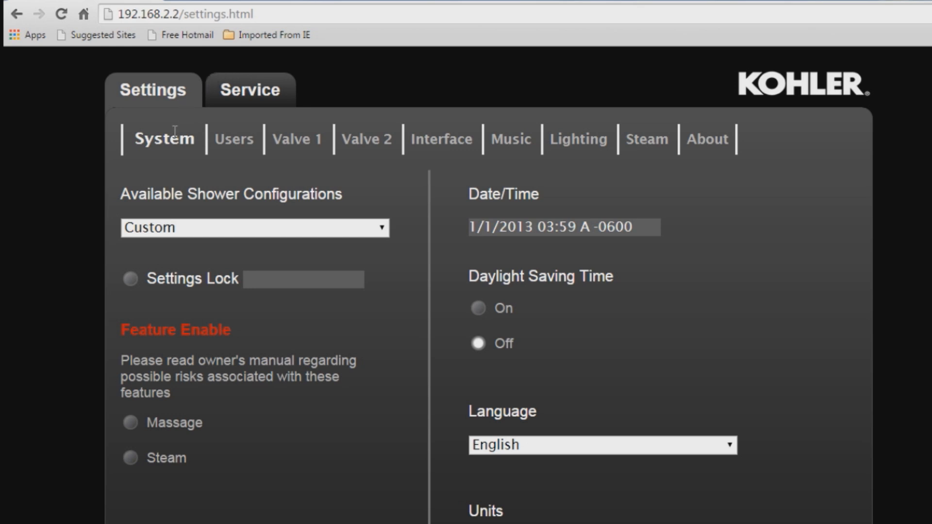
mouse_move(179, 160)
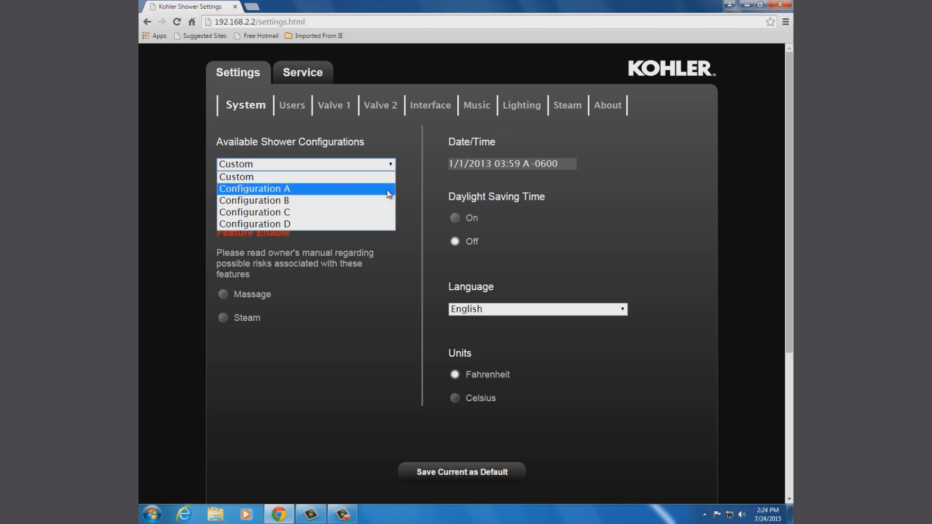
- Choose Configuration A and scroll down to review the Massage, Steam and Spa feature options
click(253, 189)
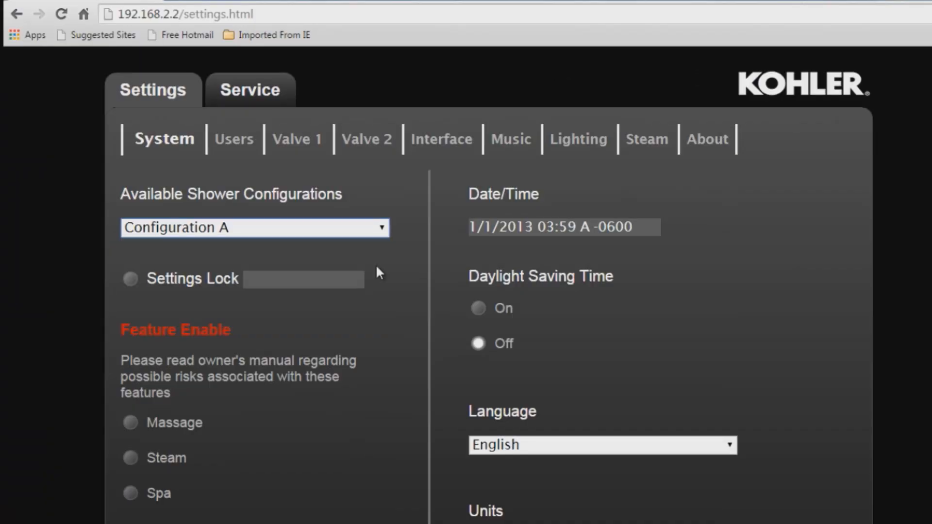
mouse_move(303, 409)
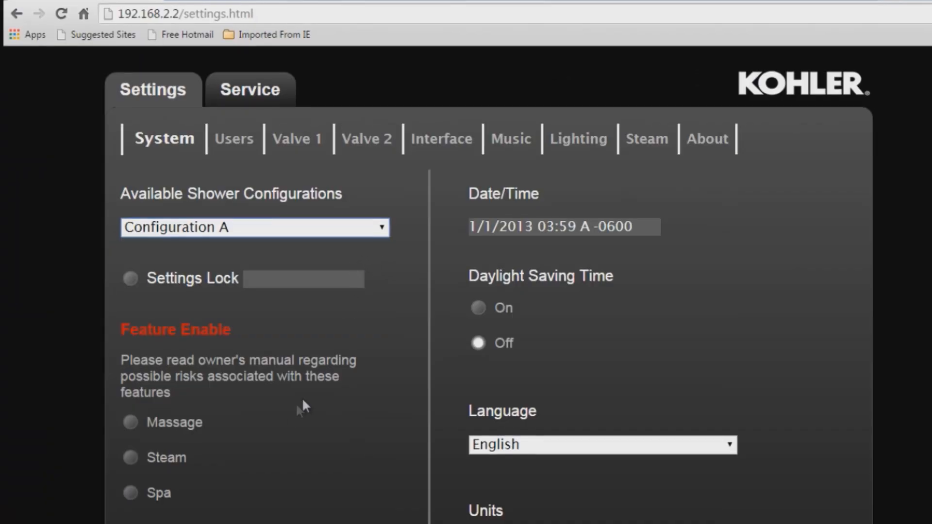
scroll(down, 3)
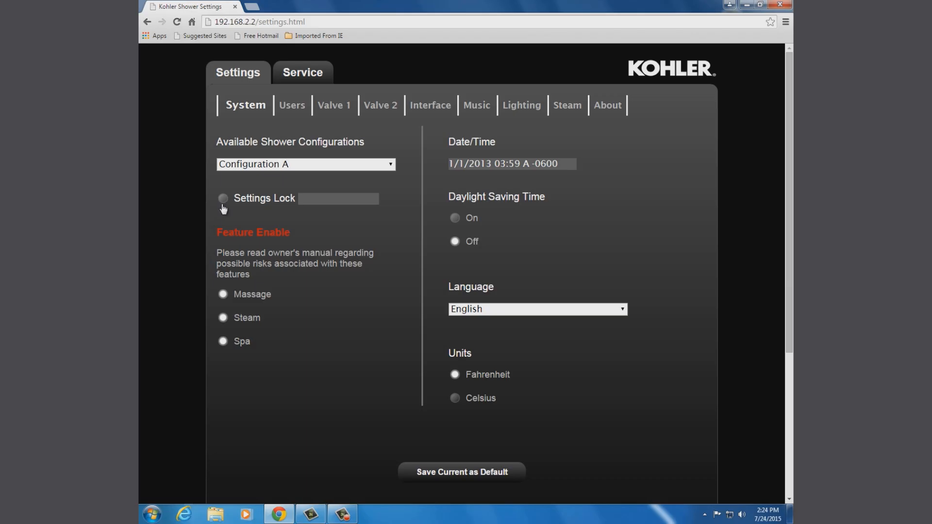
mouse_move(288, 211)
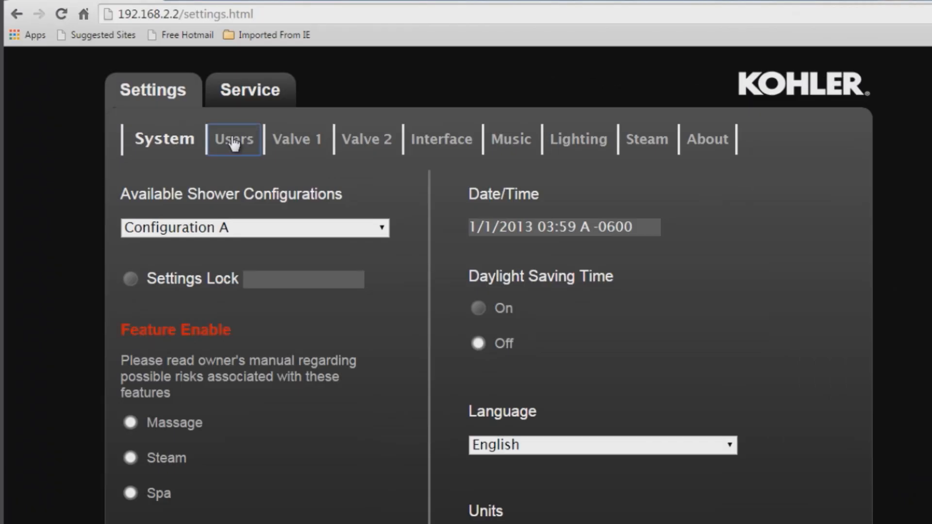
- Rename User 1 to 'AM Shower', clear it back to User 1, then show Valve 1
click(232, 138)
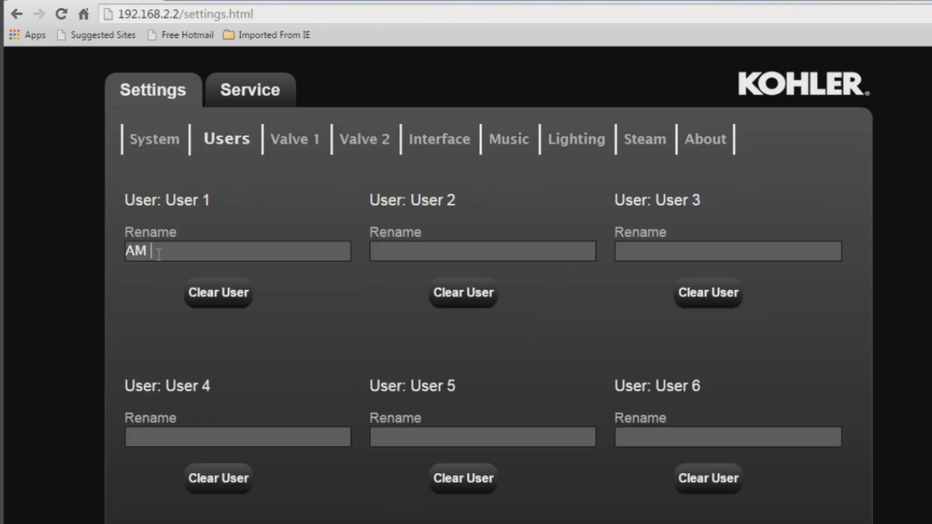
text(Shower)
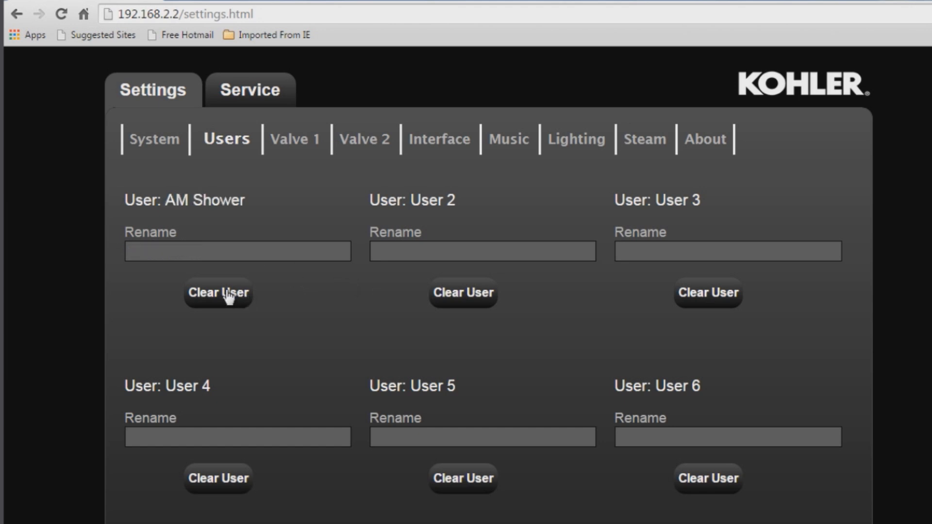
click(218, 293)
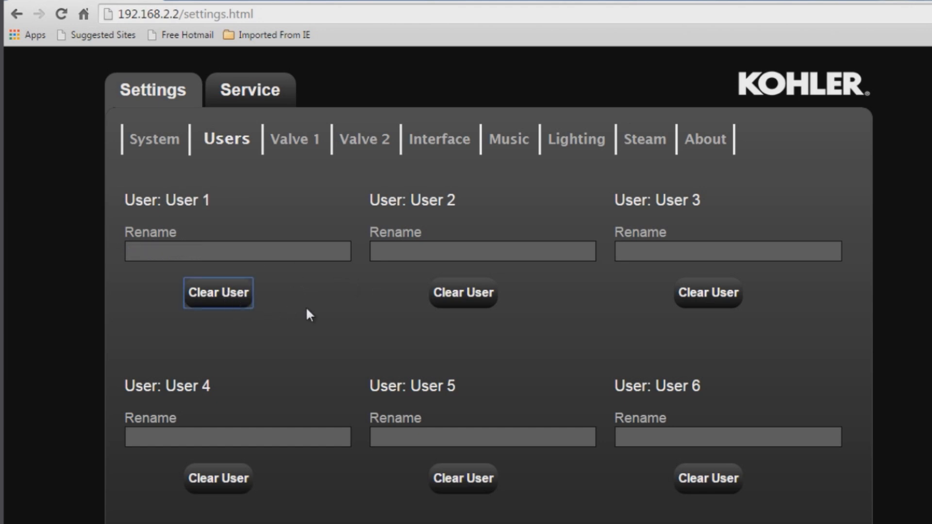
mouse_move(299, 148)
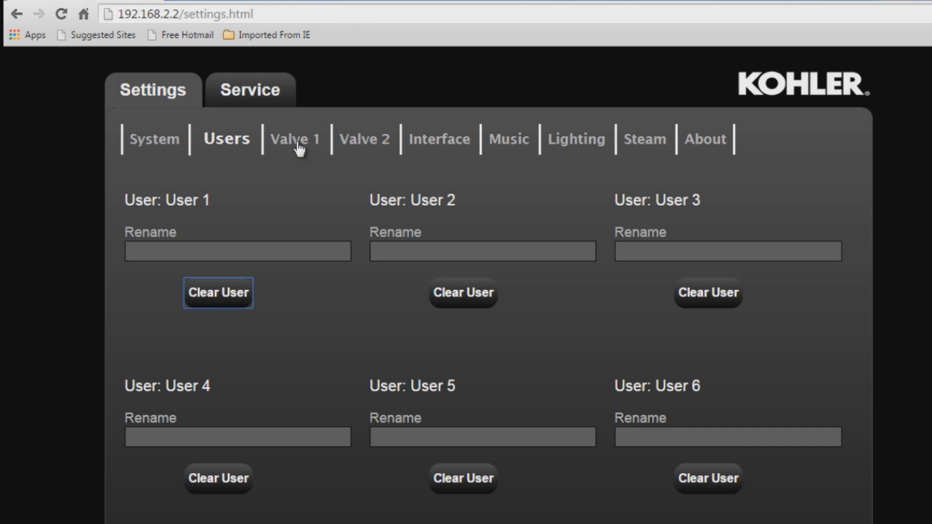
click(295, 138)
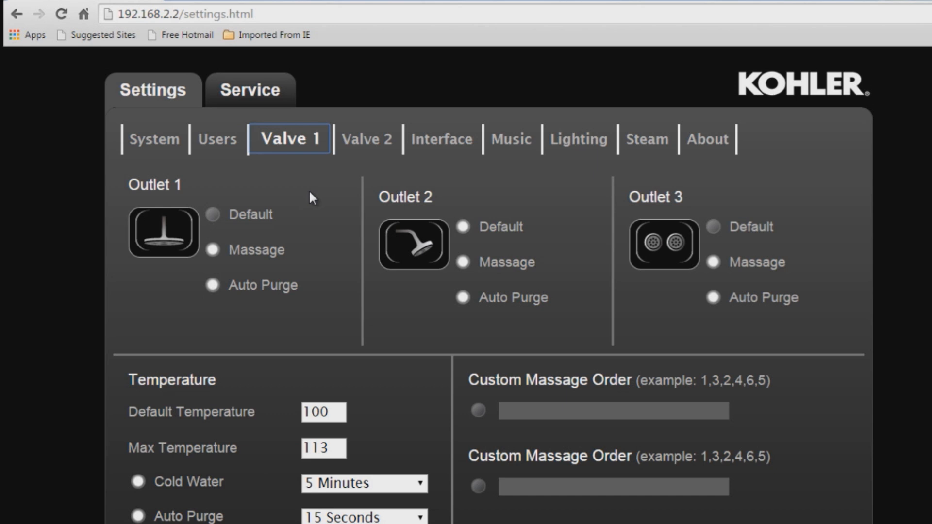
- Show Valve 2's six outlets with Default, Massage, Auto Purge and temperature settings
click(367, 138)
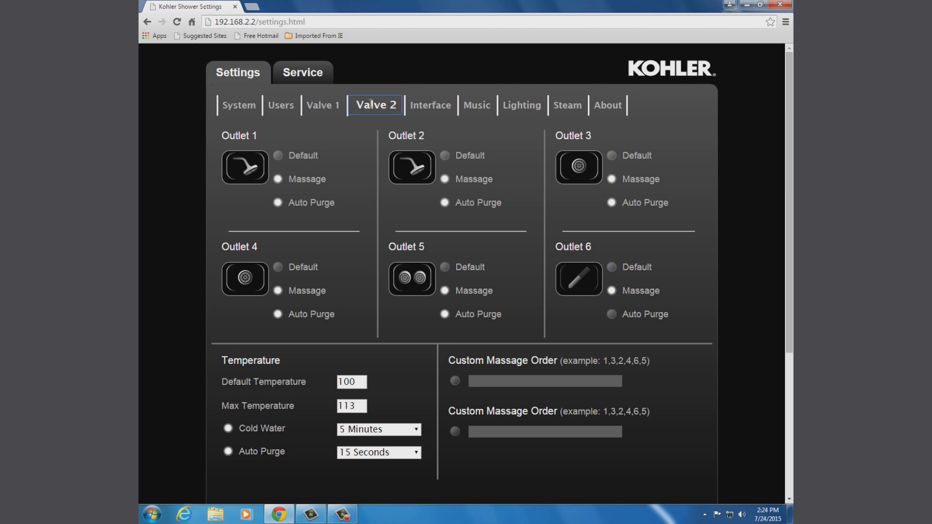
- Set Valve 2's Cold Water time to 7 Minutes and Auto Purge to 7 Seconds
click(244, 167)
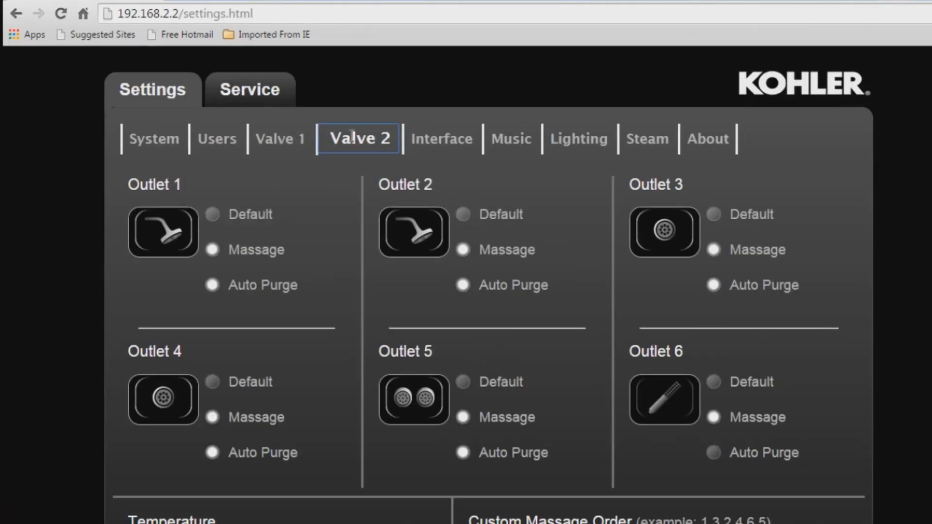
scroll(up, 3)
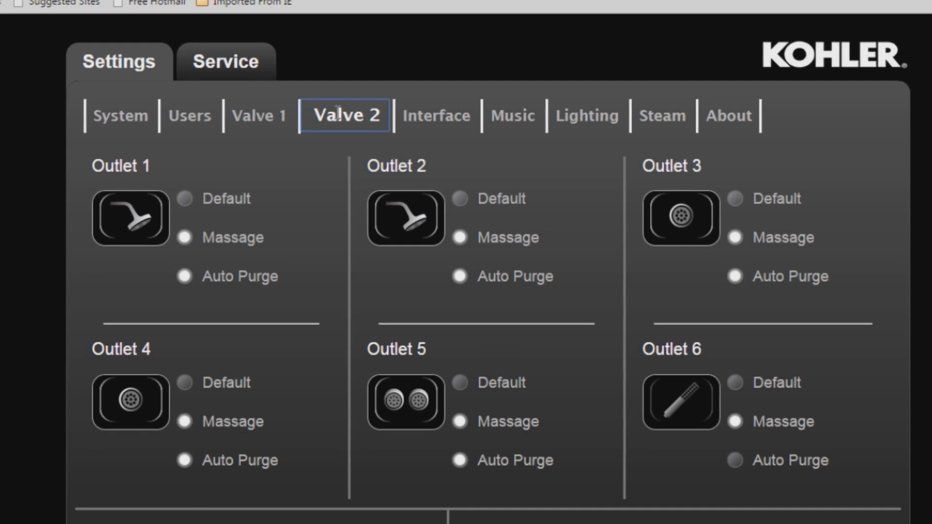
scroll(down, 3)
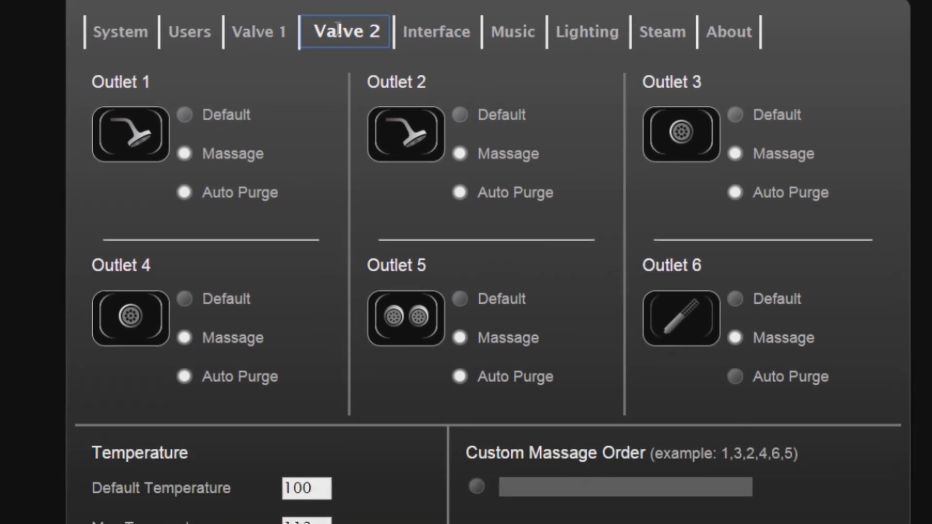
scroll(down, 3)
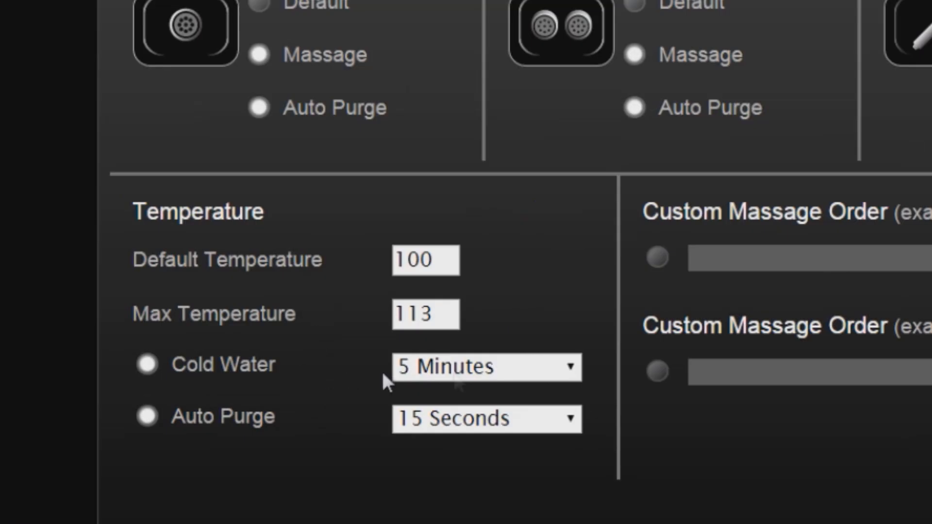
click(485, 366)
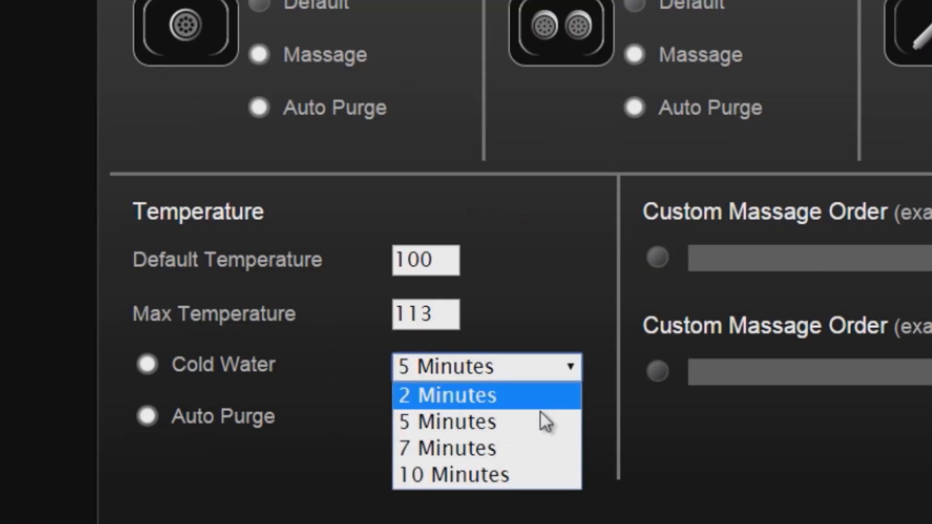
click(447, 447)
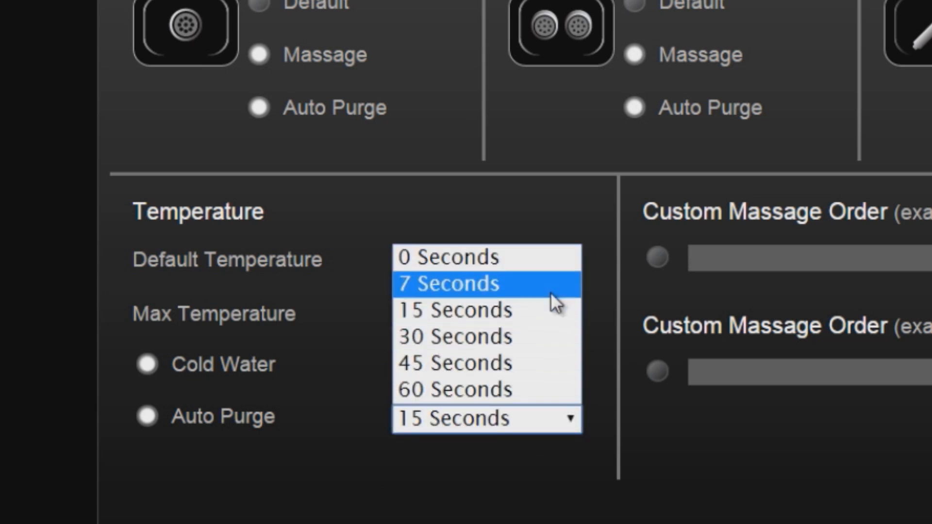
click(447, 283)
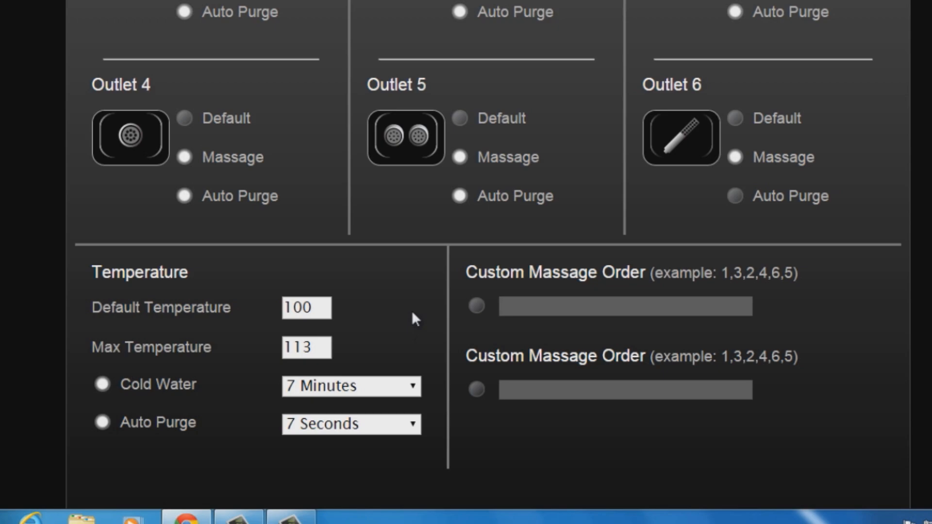
click(425, 106)
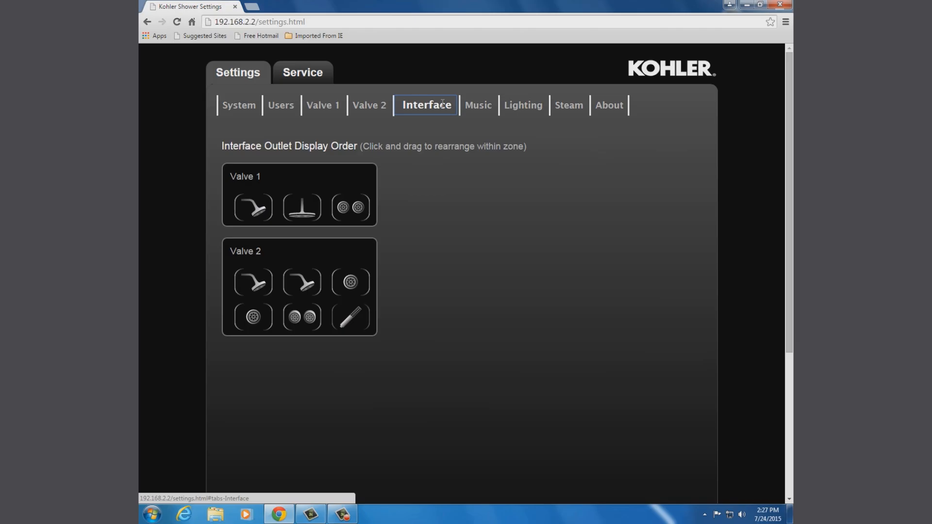
mouse_move(303, 209)
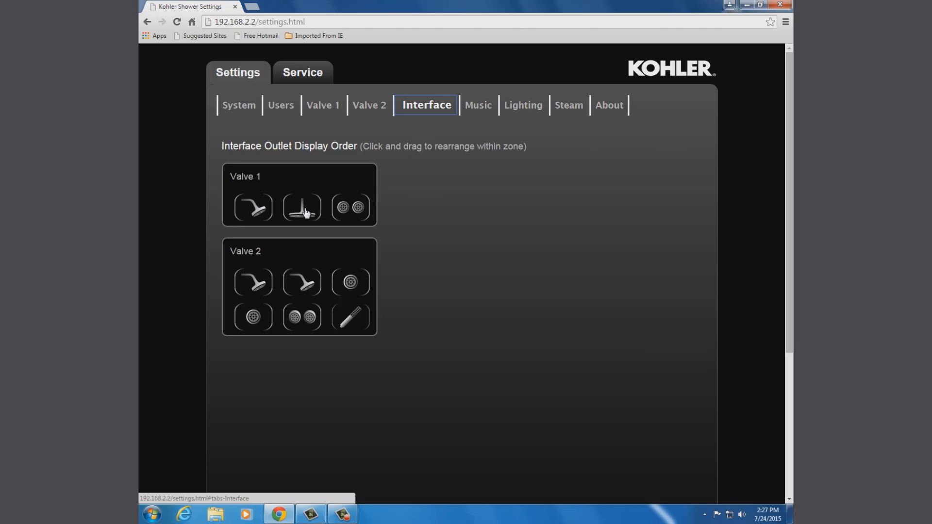
- Drag the rain head icon to the first position in Valve 1's display order
drag(302, 208, 252, 207)
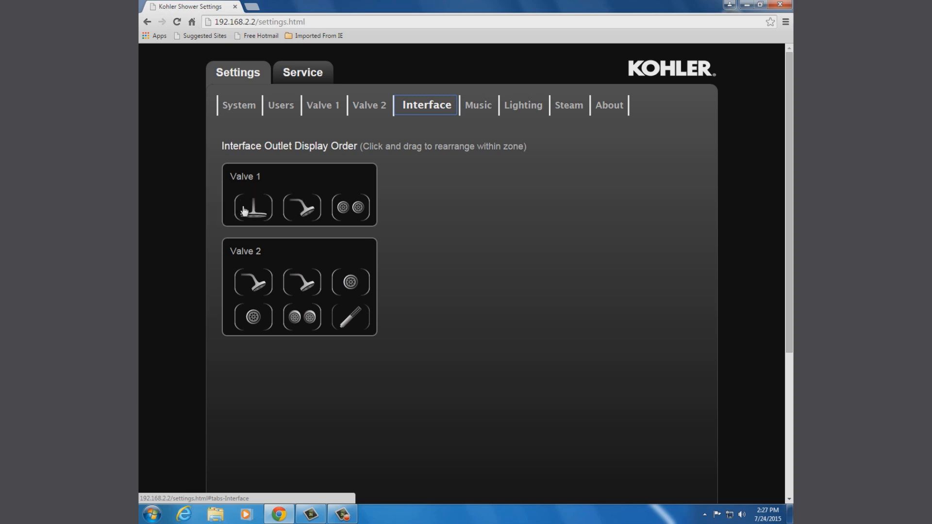
click(470, 105)
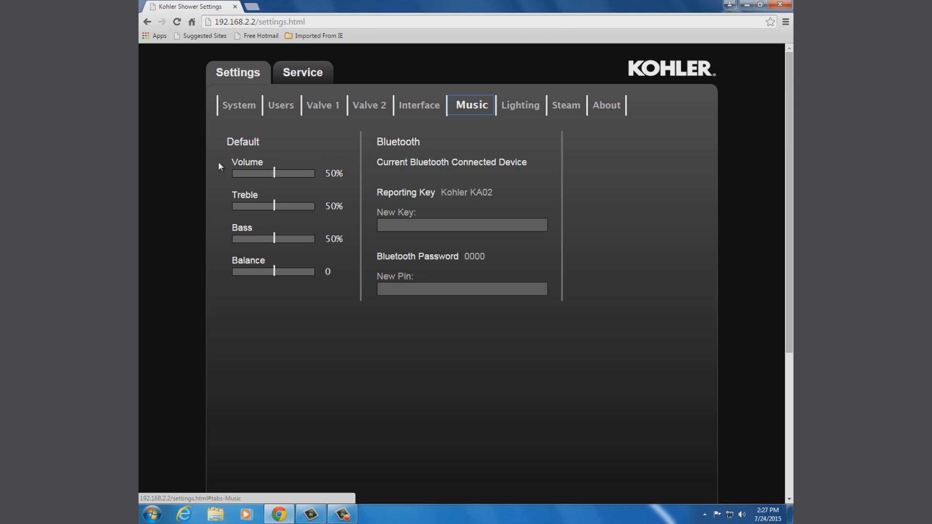
mouse_move(228, 228)
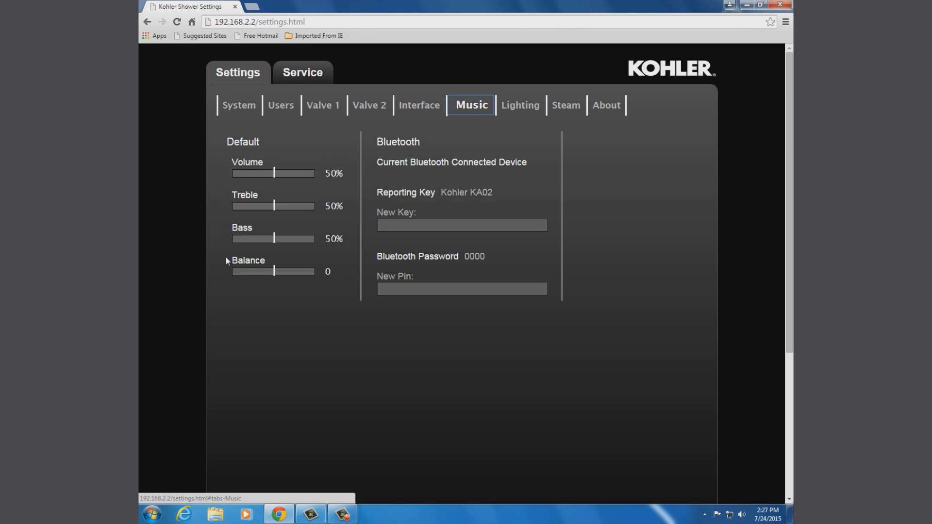
mouse_move(368, 171)
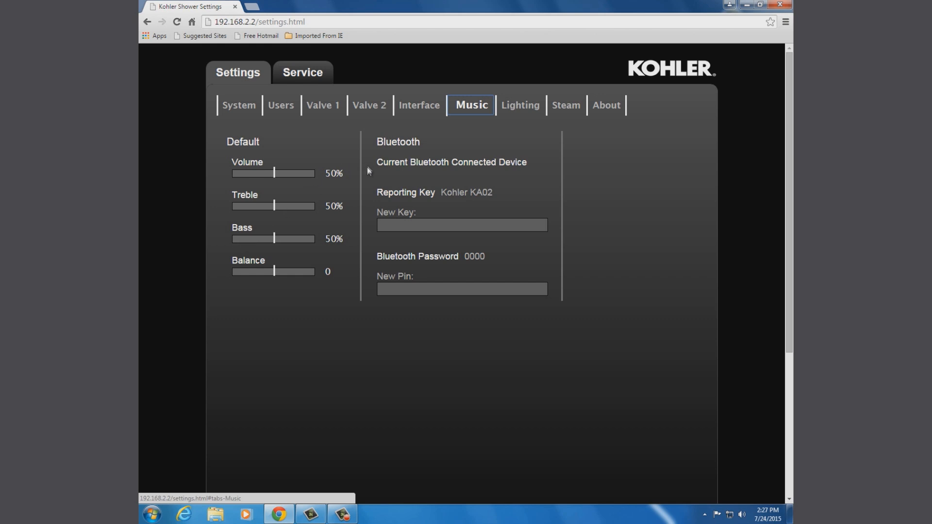
mouse_move(420, 204)
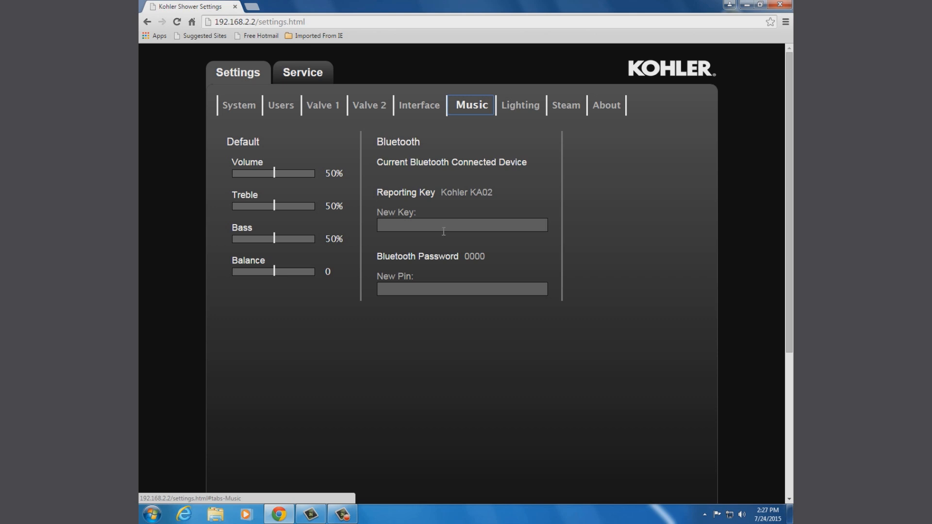
text(D)
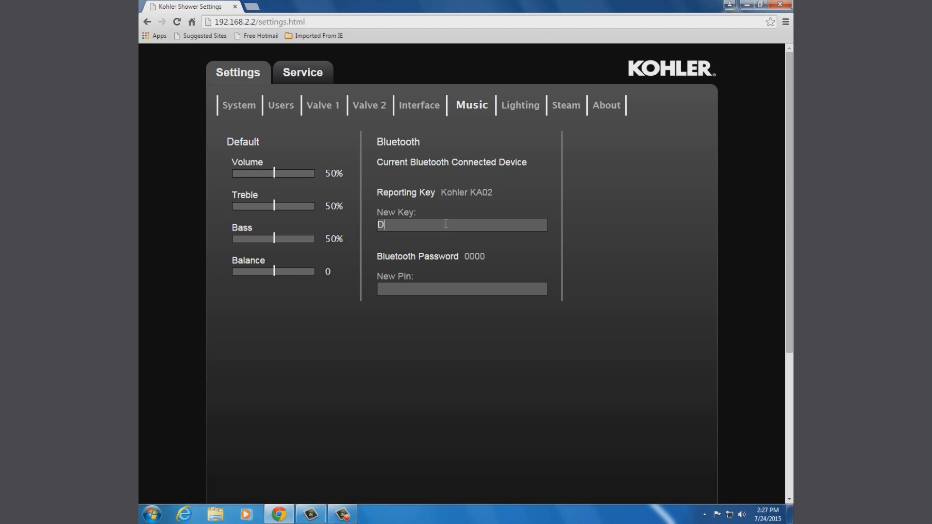
text(TV Shower)
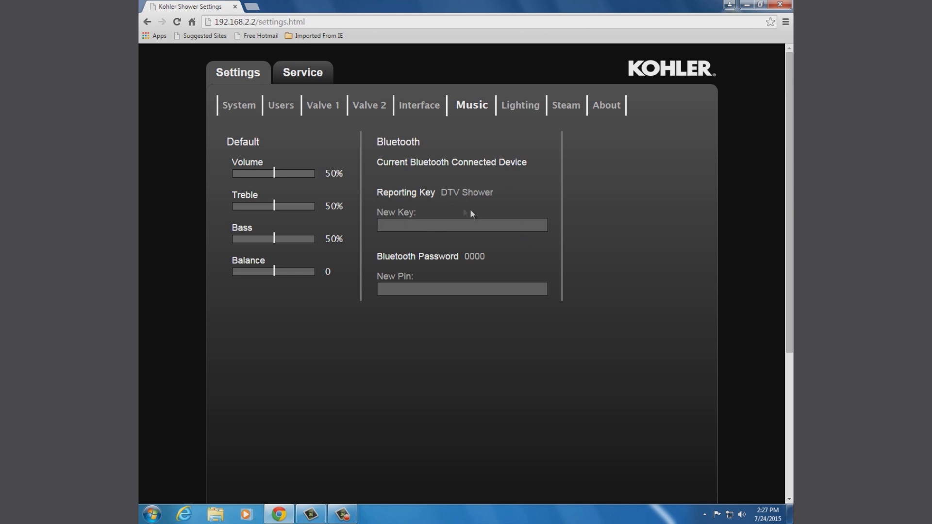
click(461, 289)
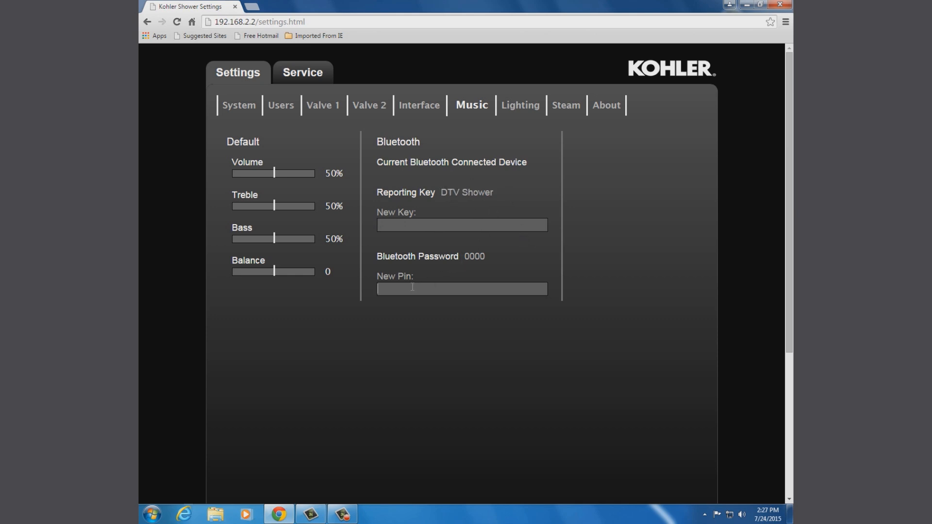
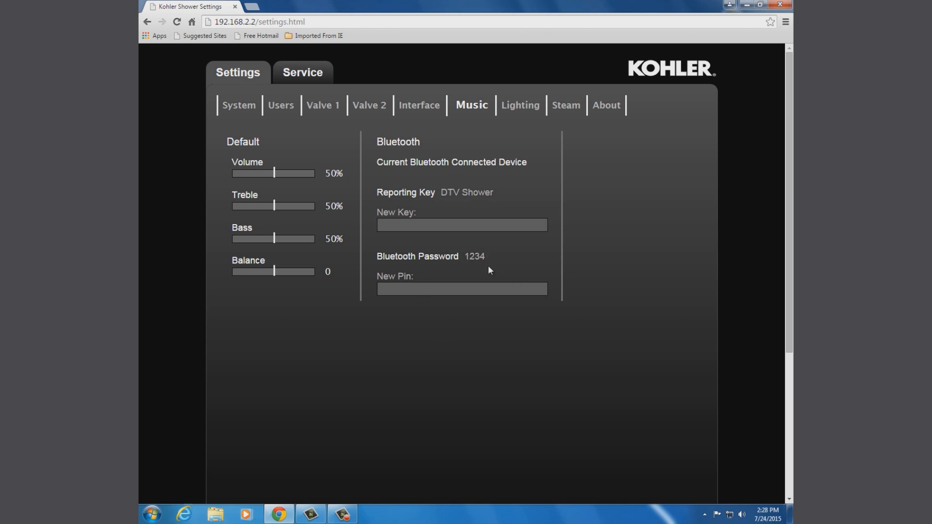
mouse_move(527, 262)
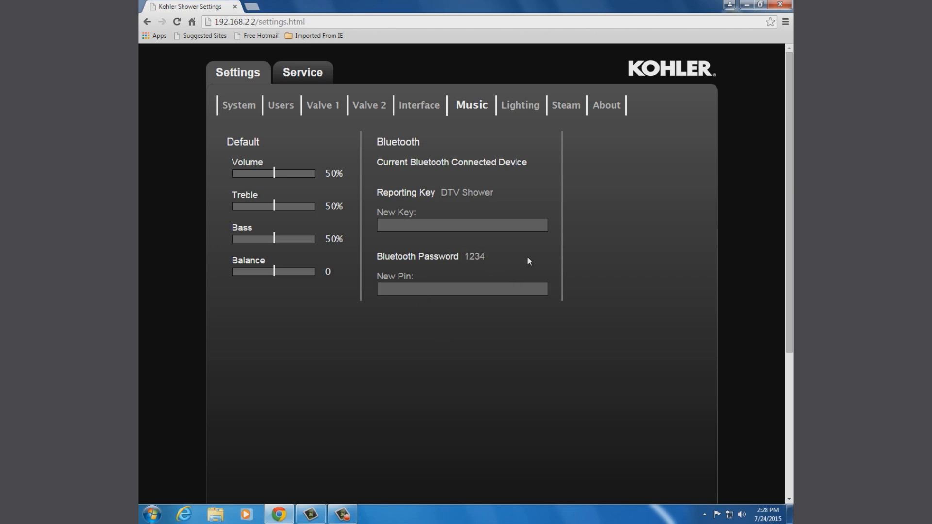
mouse_move(510, 137)
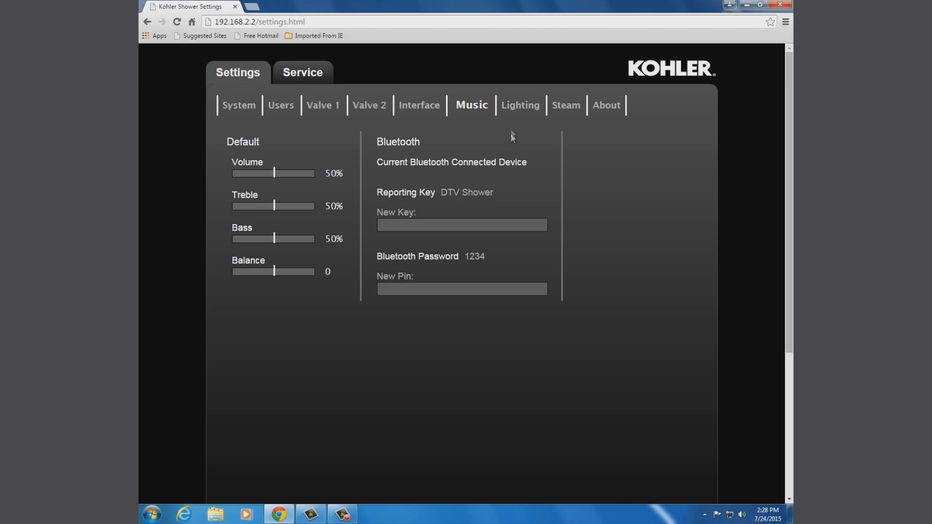
- Show WaterTile AmbientRain fade speed, default white, brightness and effects speed settings
click(516, 105)
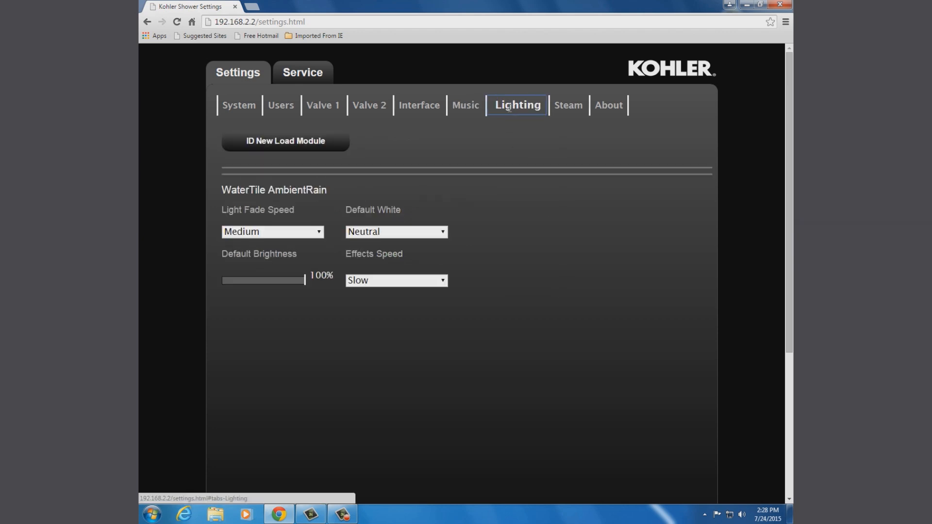
mouse_move(308, 214)
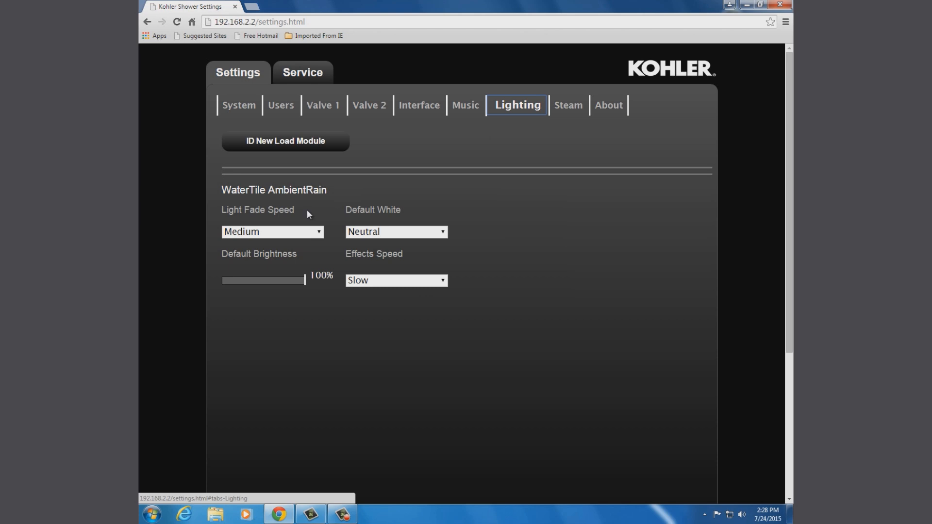
mouse_move(331, 268)
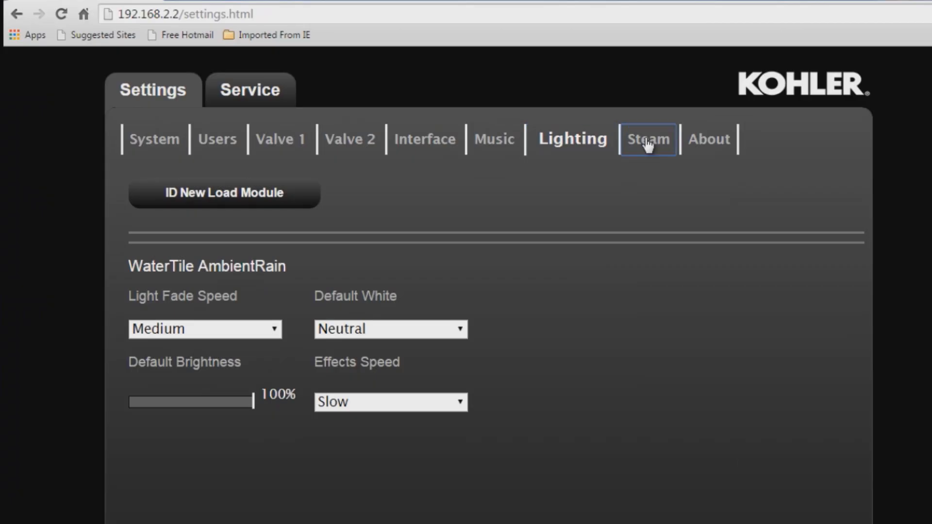
- Show steam settings: default 110, max 125, 10 minutes, 580 minutes before Power Clean
click(646, 140)
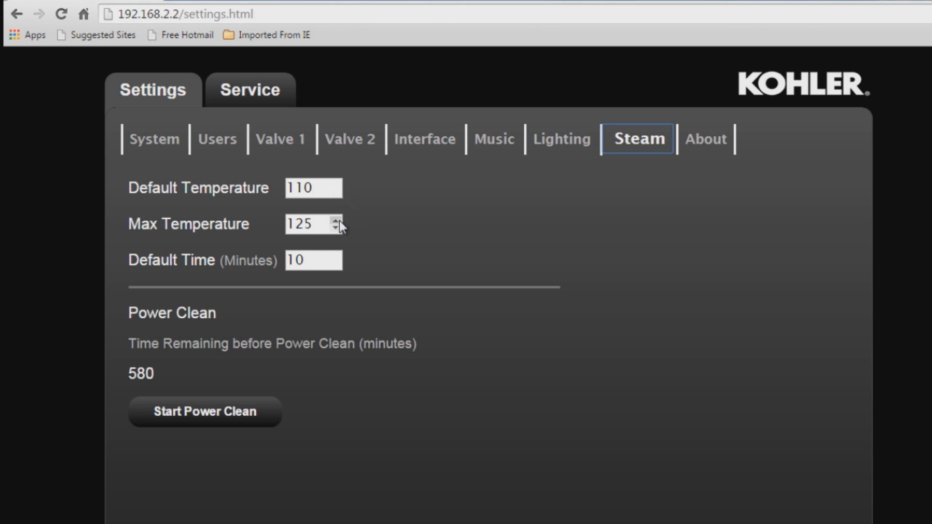
mouse_move(337, 261)
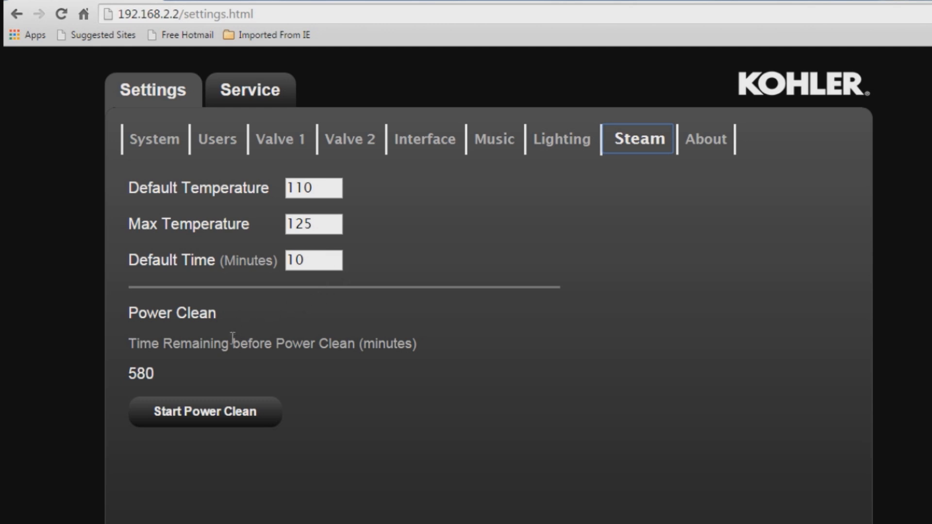
mouse_move(169, 379)
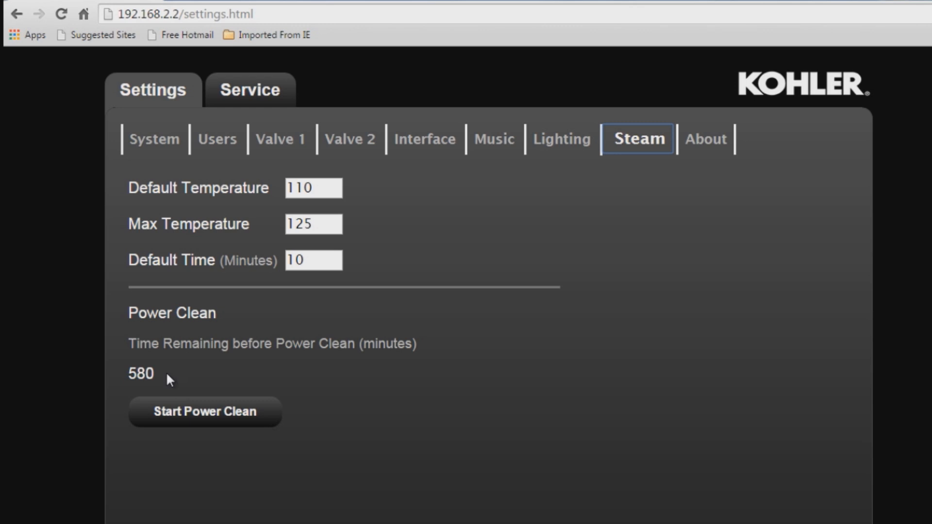
mouse_move(225, 408)
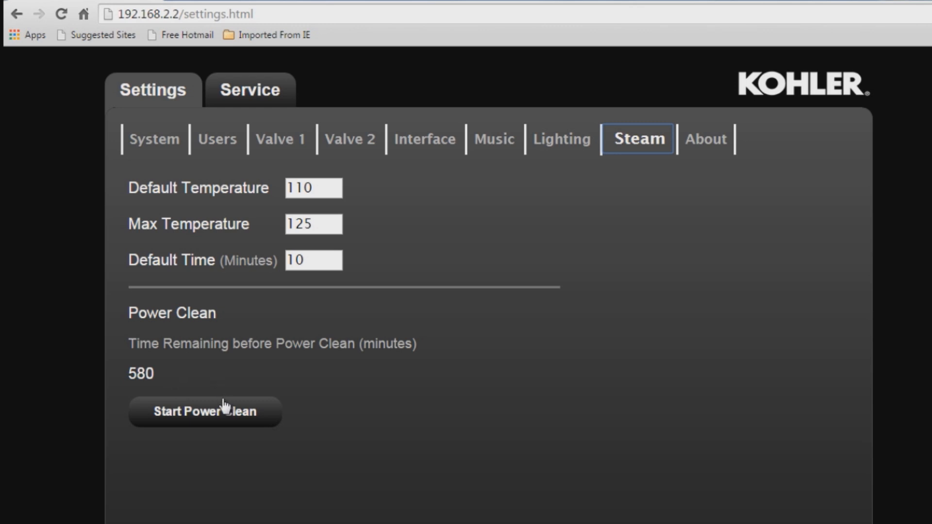
mouse_move(321, 432)
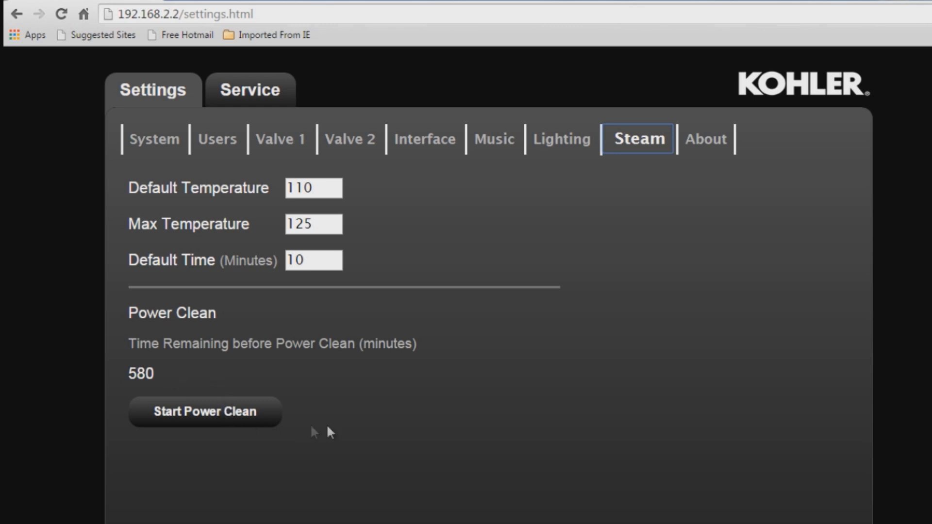
mouse_move(706, 148)
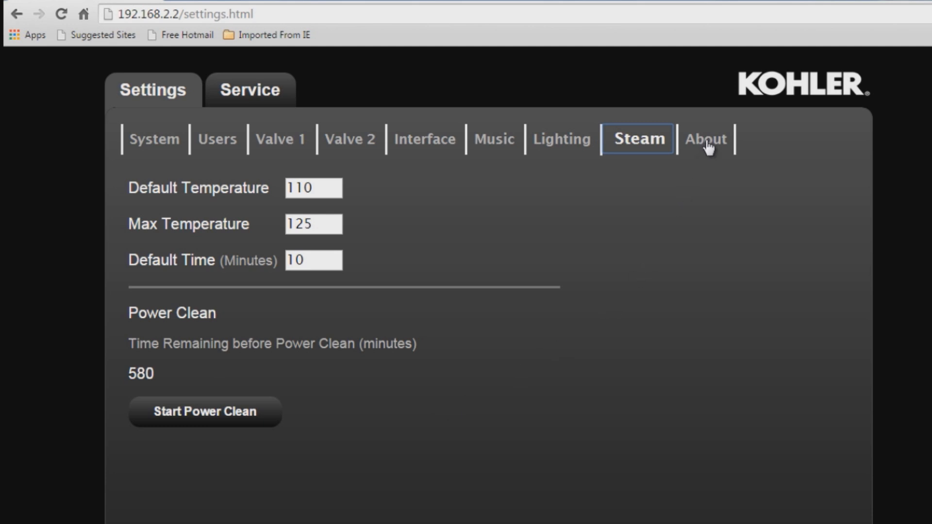
- Show the About page with controller network details and component software versions
click(704, 138)
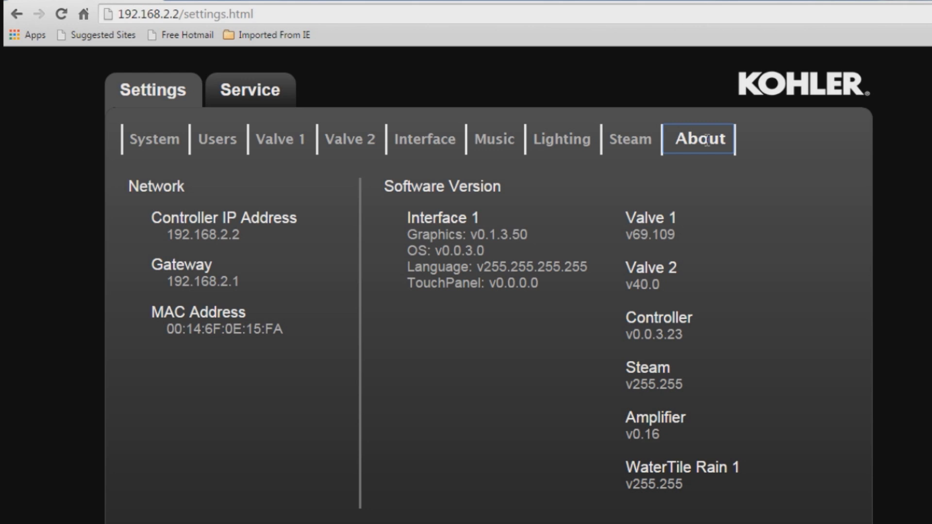
mouse_move(312, 226)
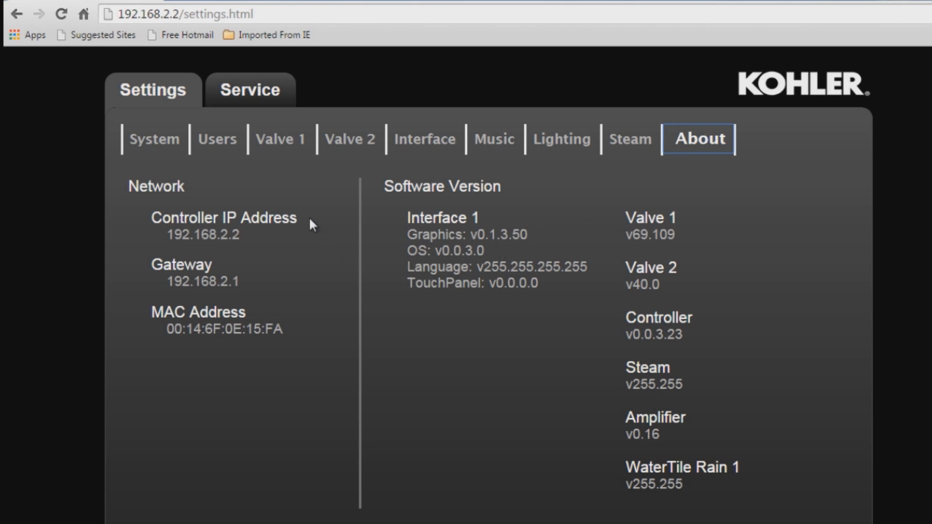
mouse_move(325, 314)
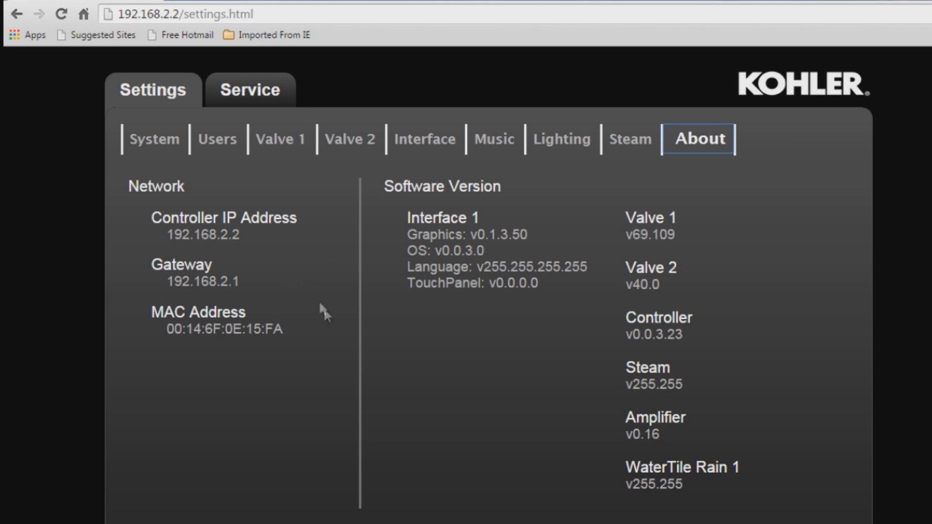
mouse_move(313, 323)
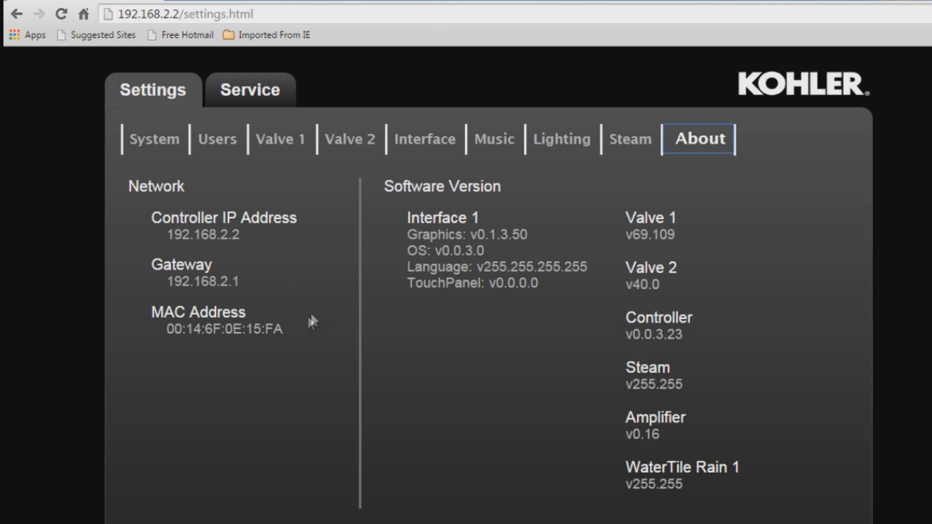
mouse_move(418, 214)
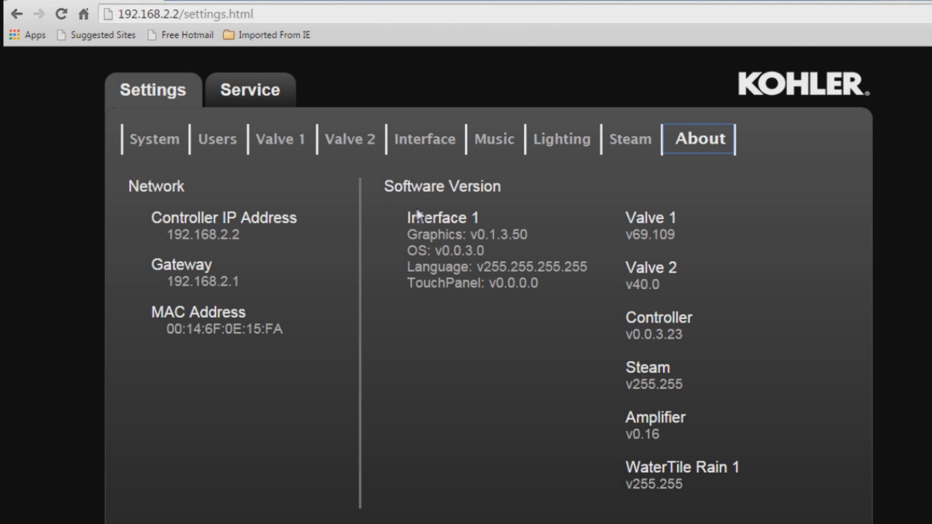
mouse_move(602, 255)
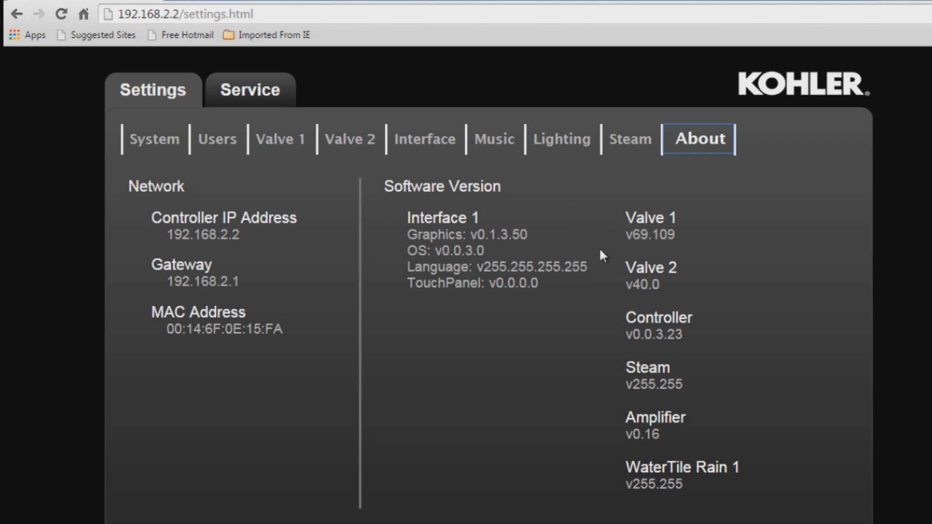
mouse_move(618, 363)
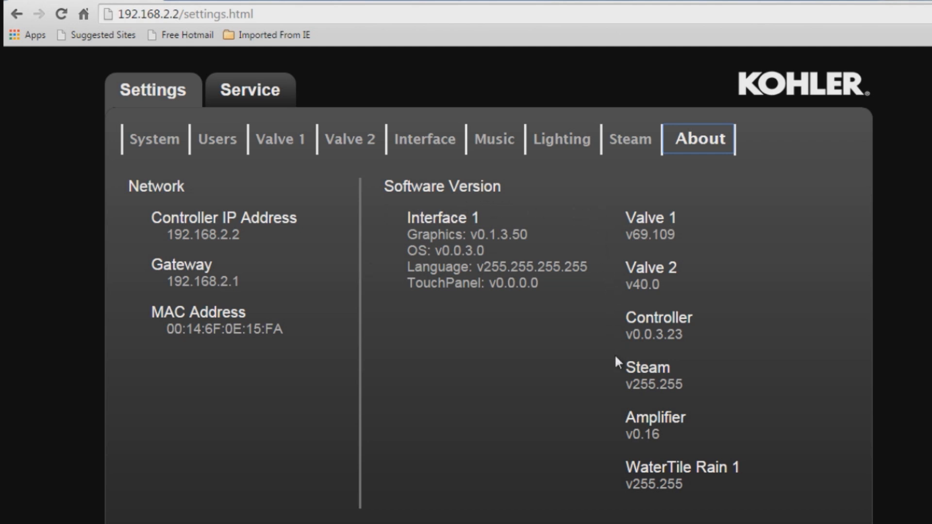
mouse_move(613, 469)
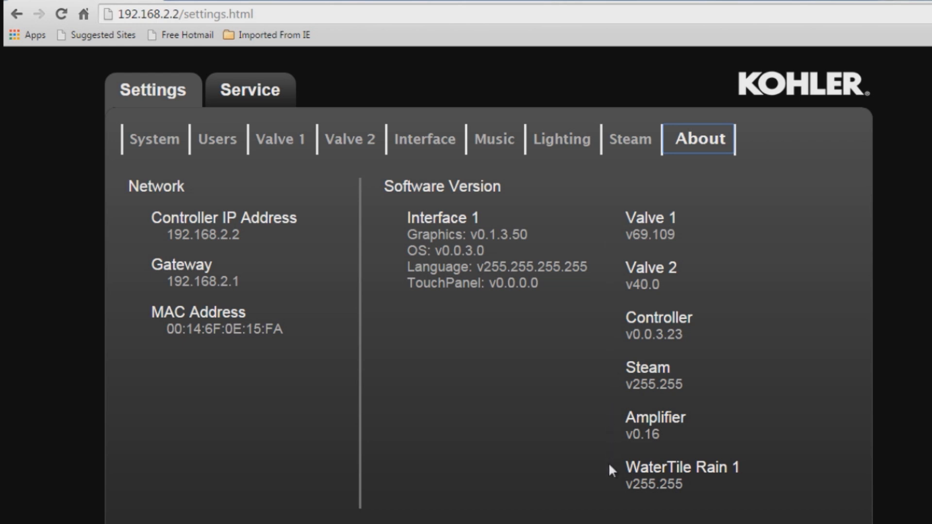
- Show Service Diagnostics with component connection status, reset option and error log
click(249, 90)
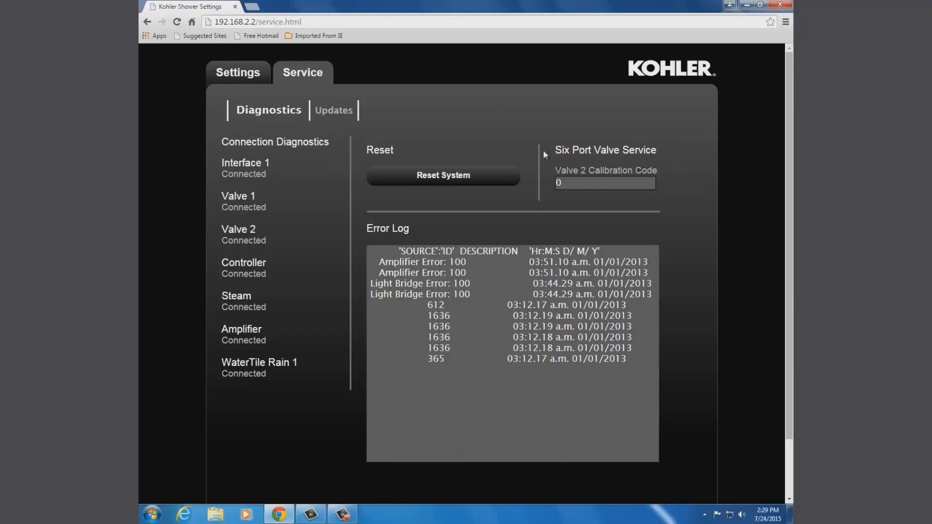
mouse_move(549, 154)
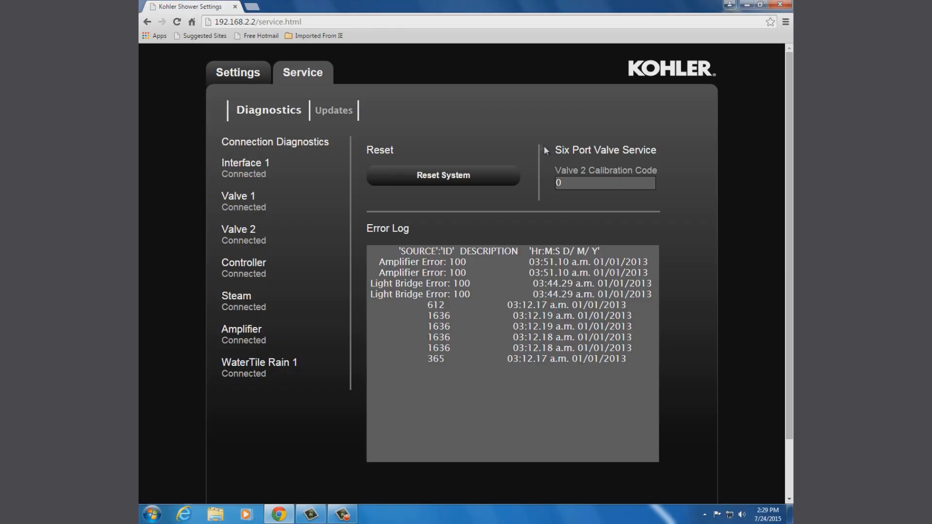
- Show the Updates page with online check, manual file update and version code
click(333, 110)
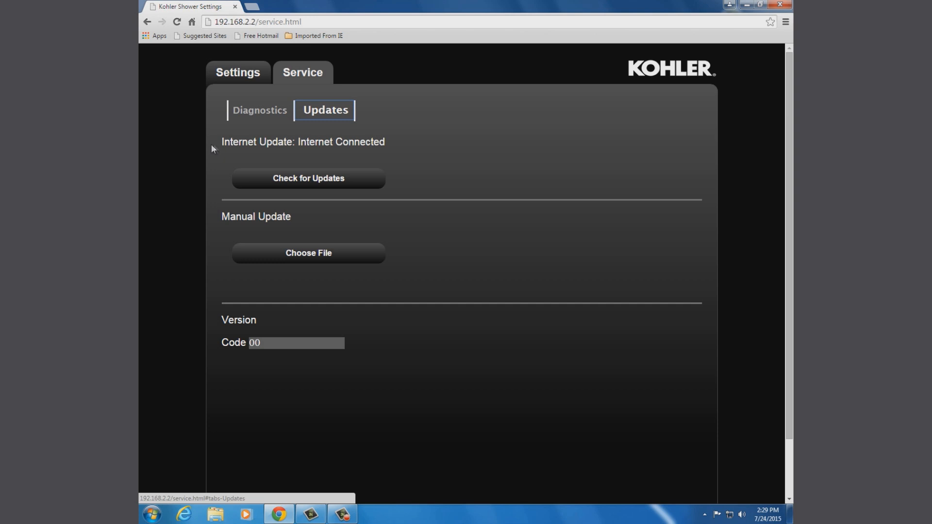
mouse_move(215, 150)
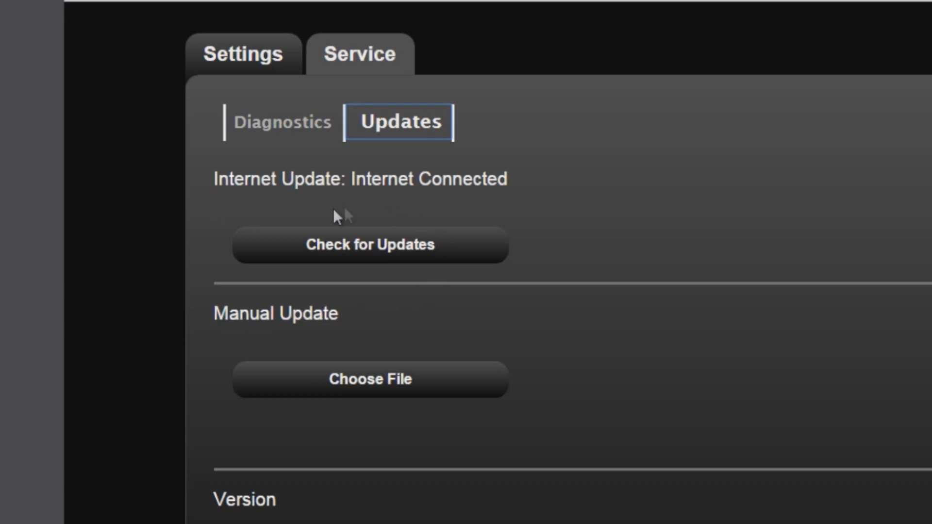
mouse_move(299, 333)
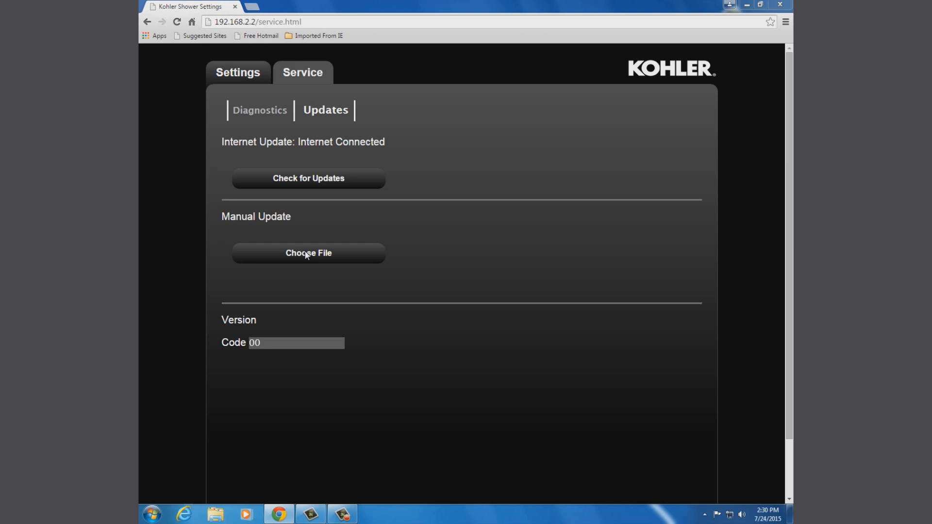
- Choose dtvplus2_app_v0.0.3.23.S19 from the Desktop as the manual firmware file
click(308, 253)
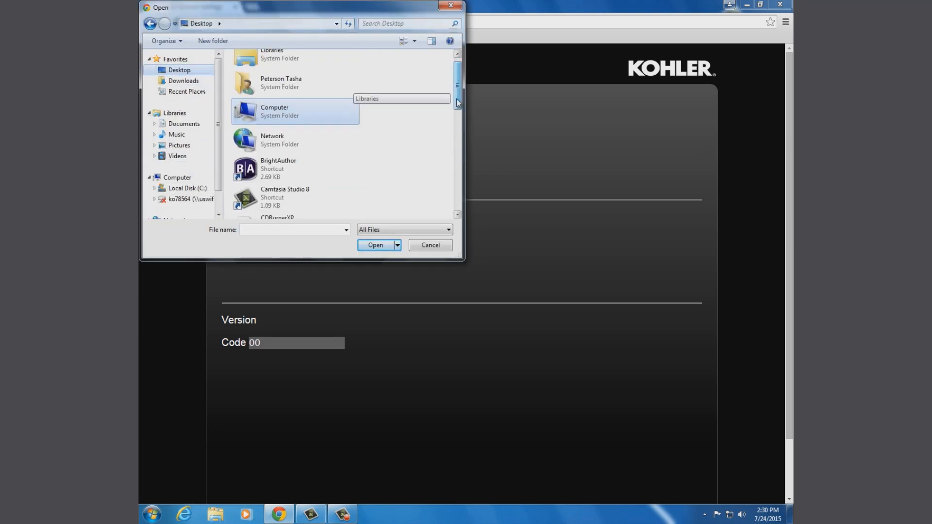
click(295, 148)
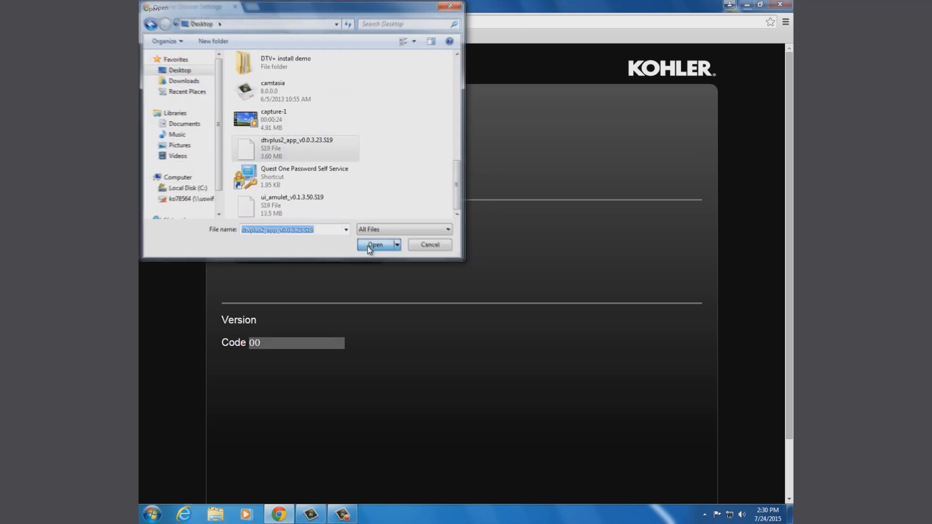
click(375, 245)
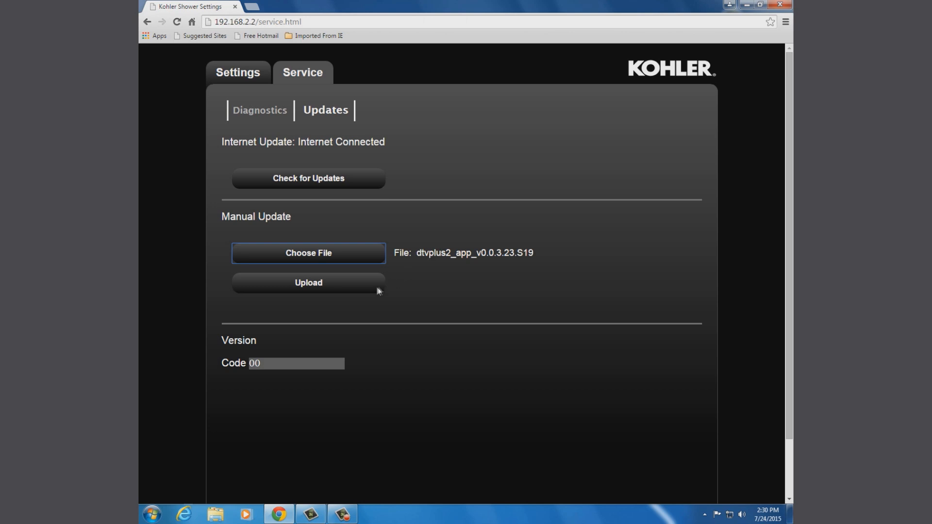